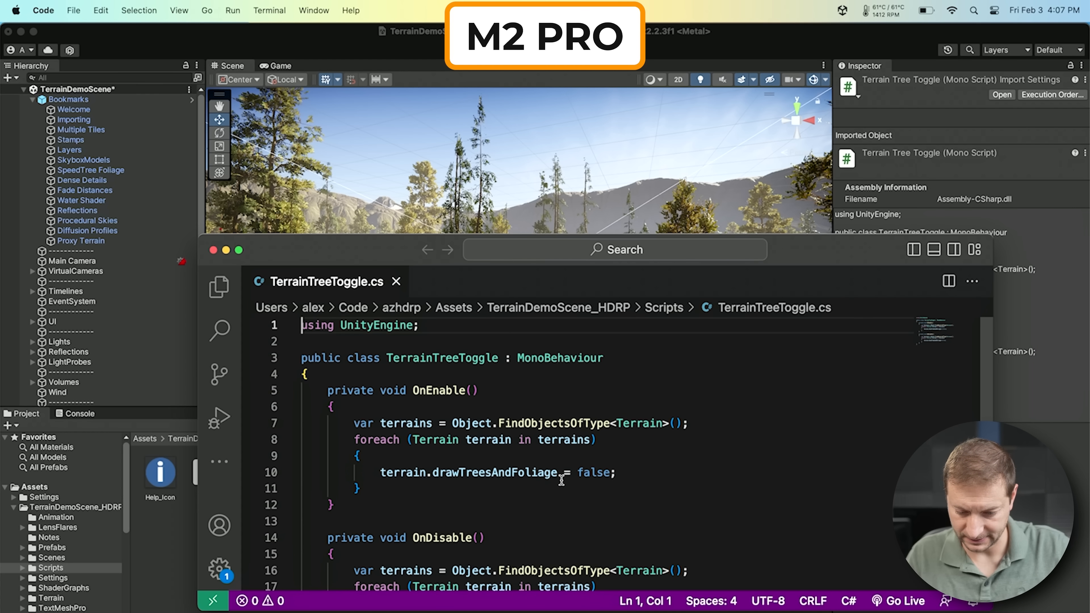
{"action": "type", "text": "true"}
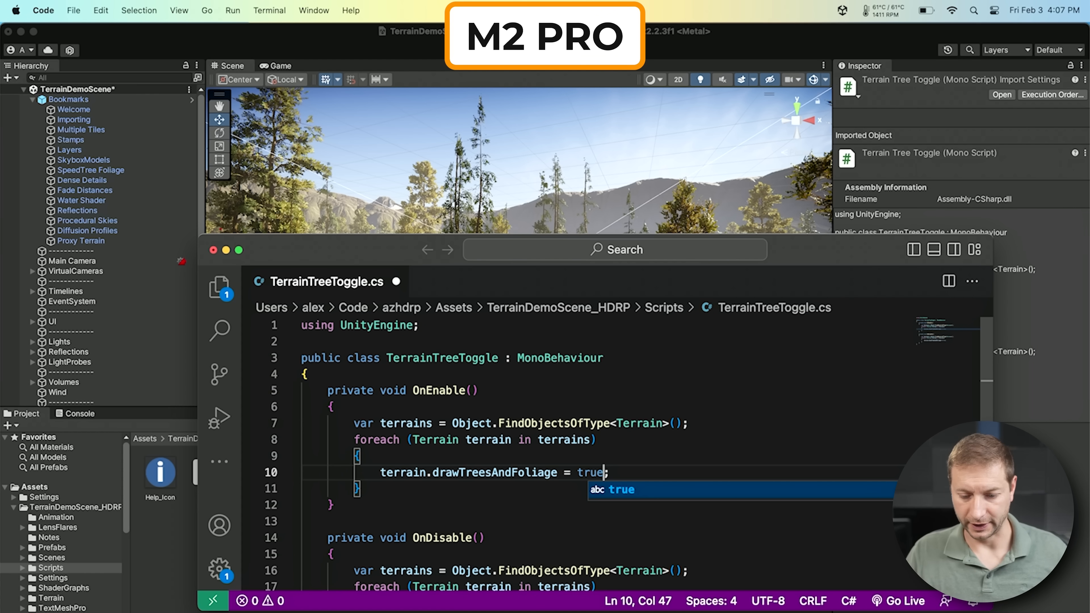